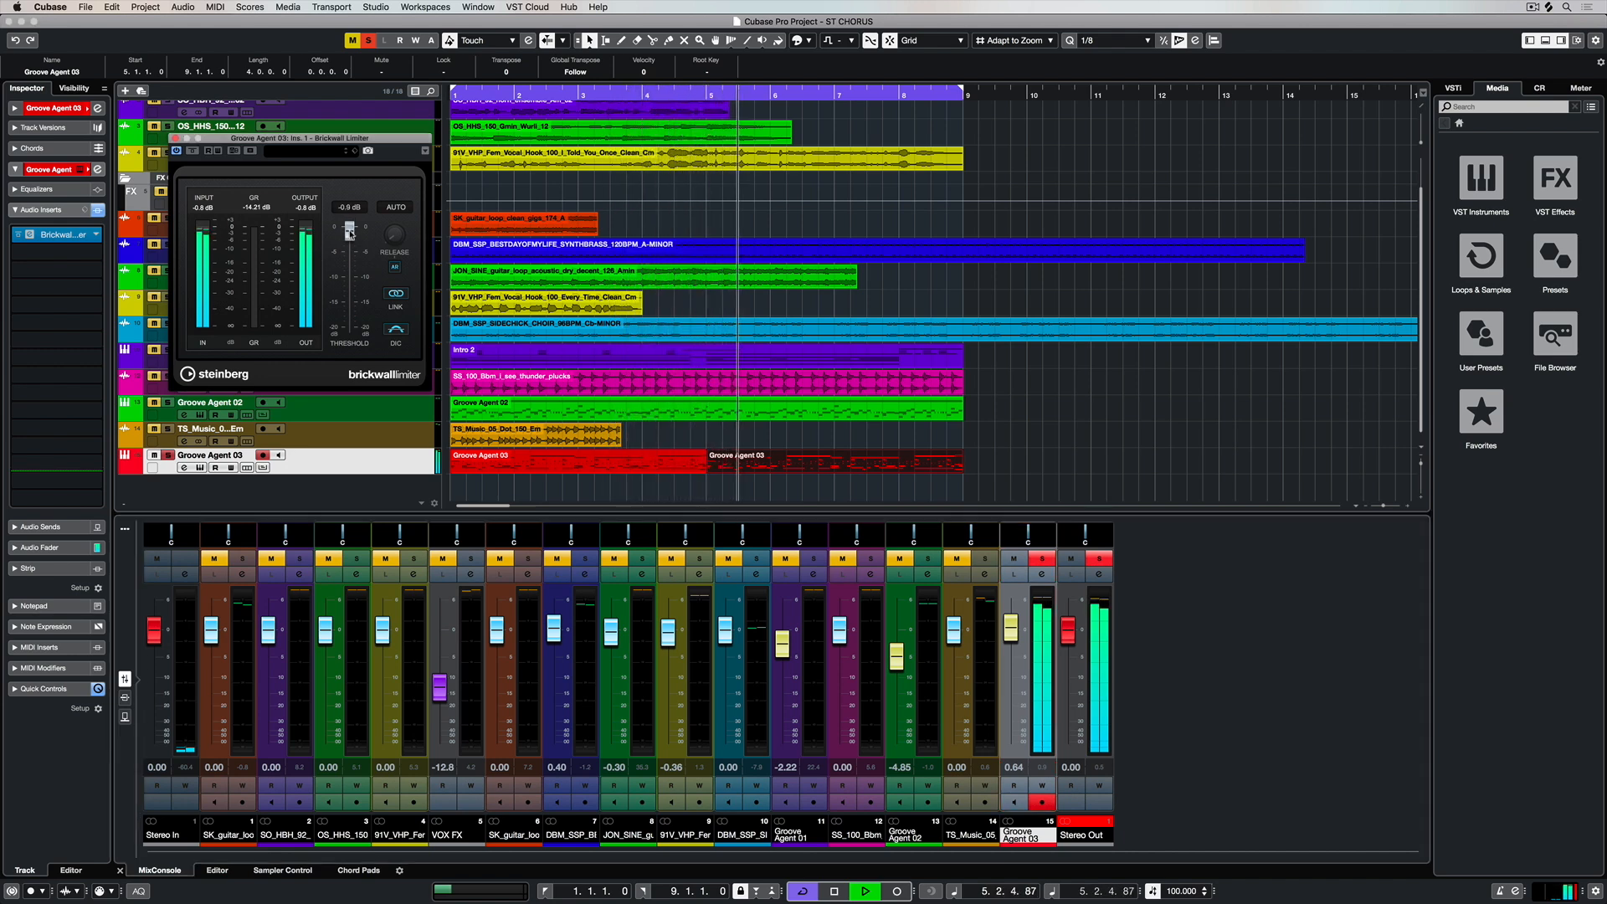
# Step: Lower the Brickwall Limiter threshold from -0.5 dB to -7.2 dB
pyautogui.moveTo(350, 228); pyautogui.dragTo(350, 246)
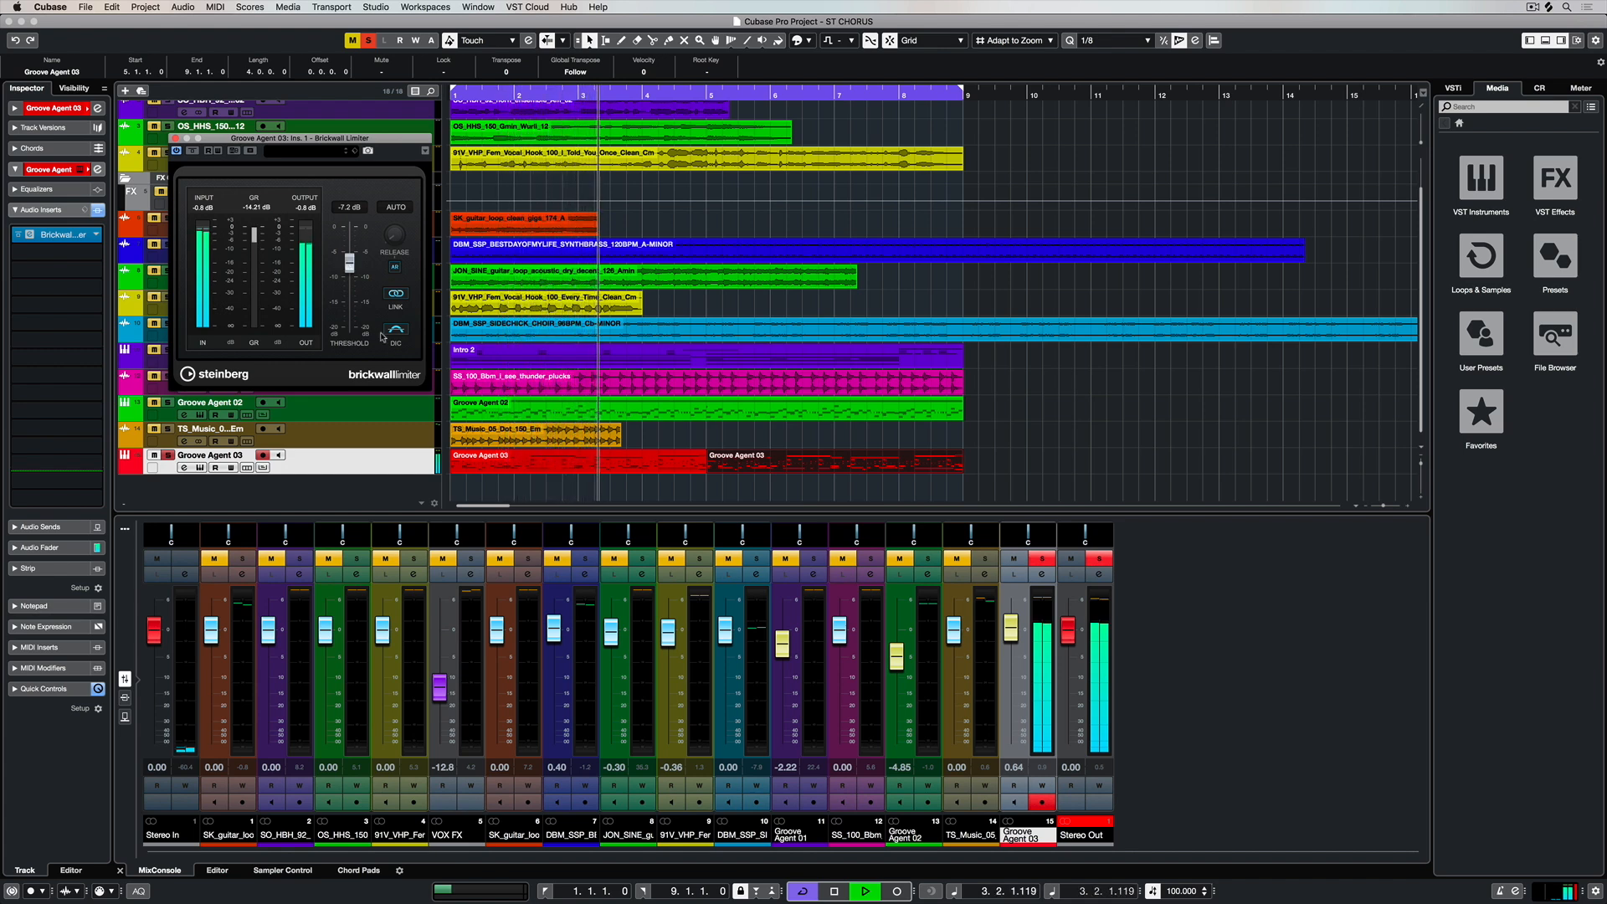
pyautogui.moveTo(395, 331)
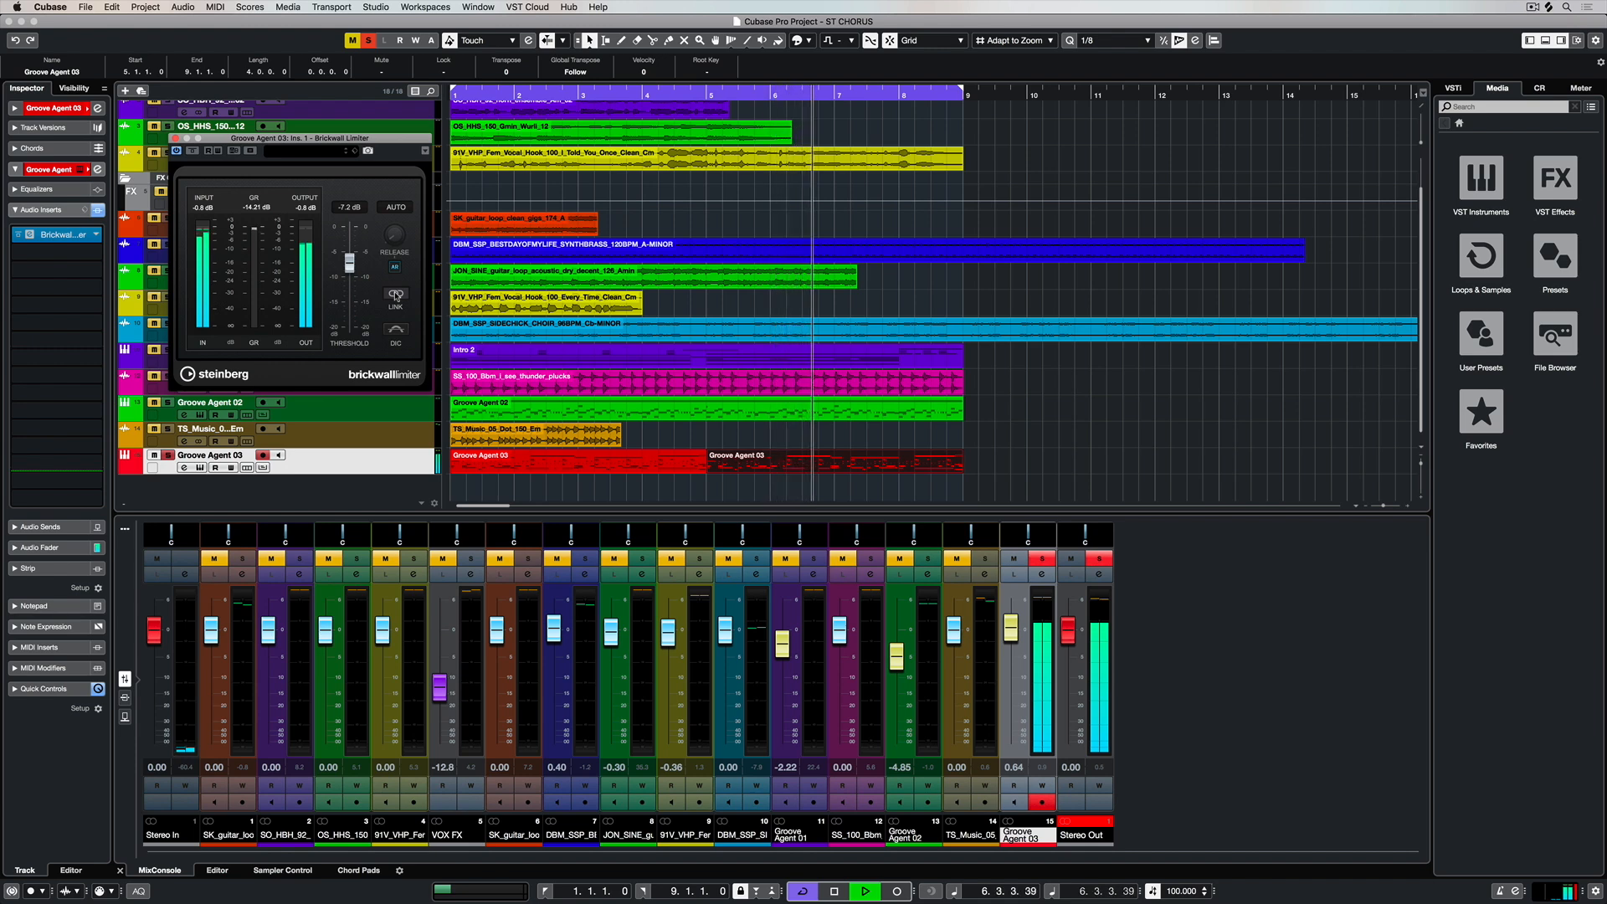
# Step: Disable Auto release so the limiter uses a manual release of 294.1 ms
pyautogui.click(395, 268)
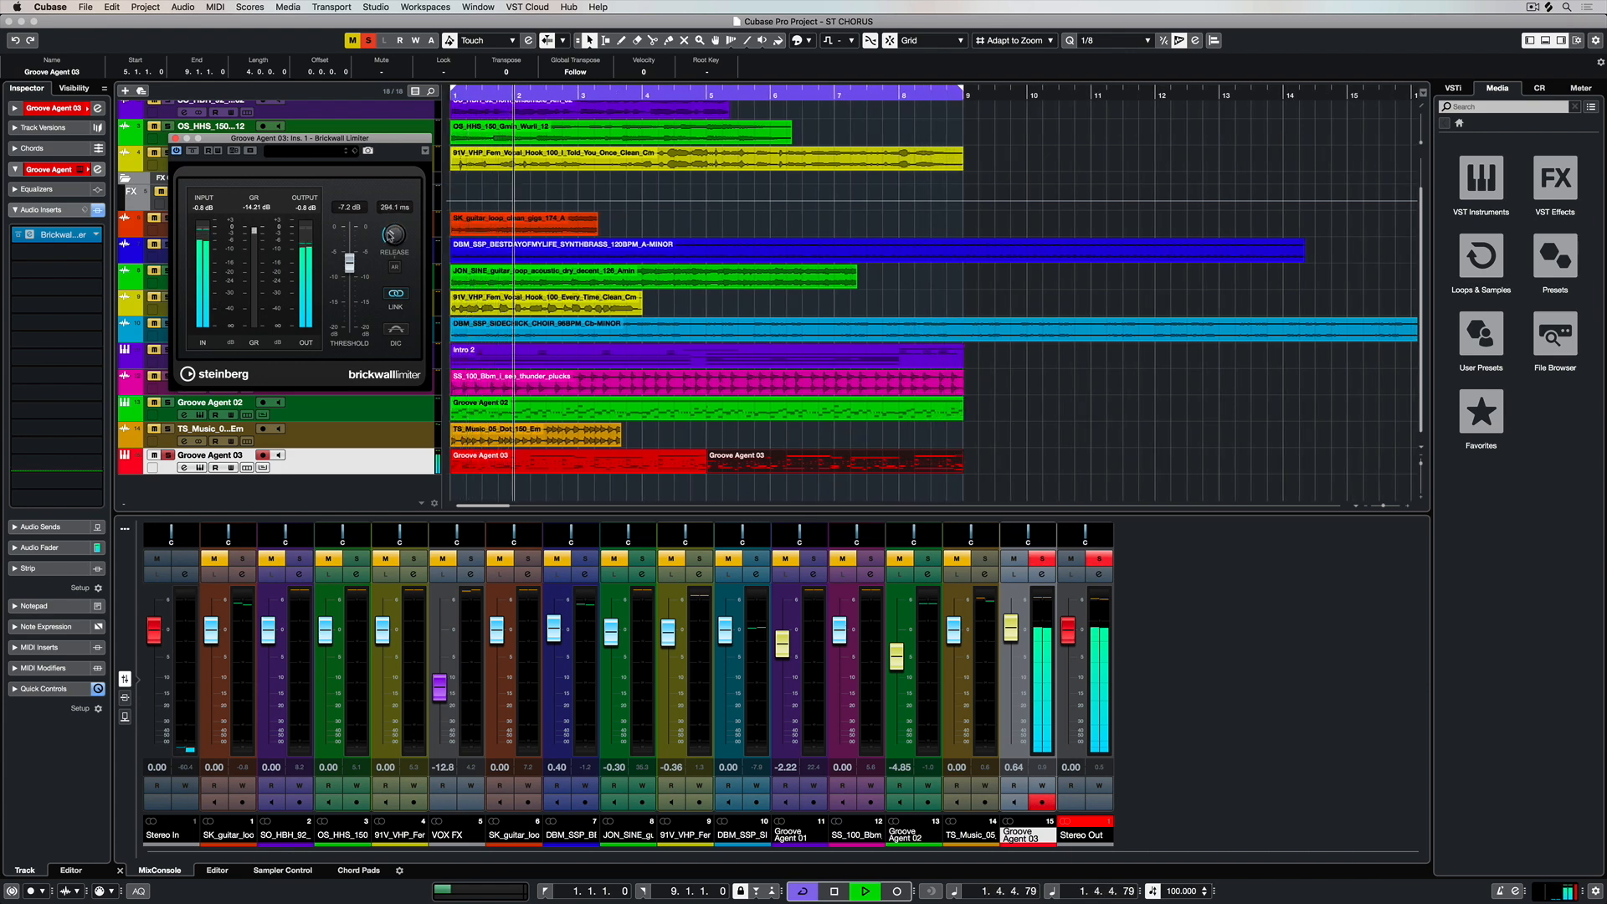
# Step: Shorten the release to 3.0 ms and ease the threshold back to -6.6 dB
pyautogui.moveTo(394, 234); pyautogui.dragTo(394, 200)
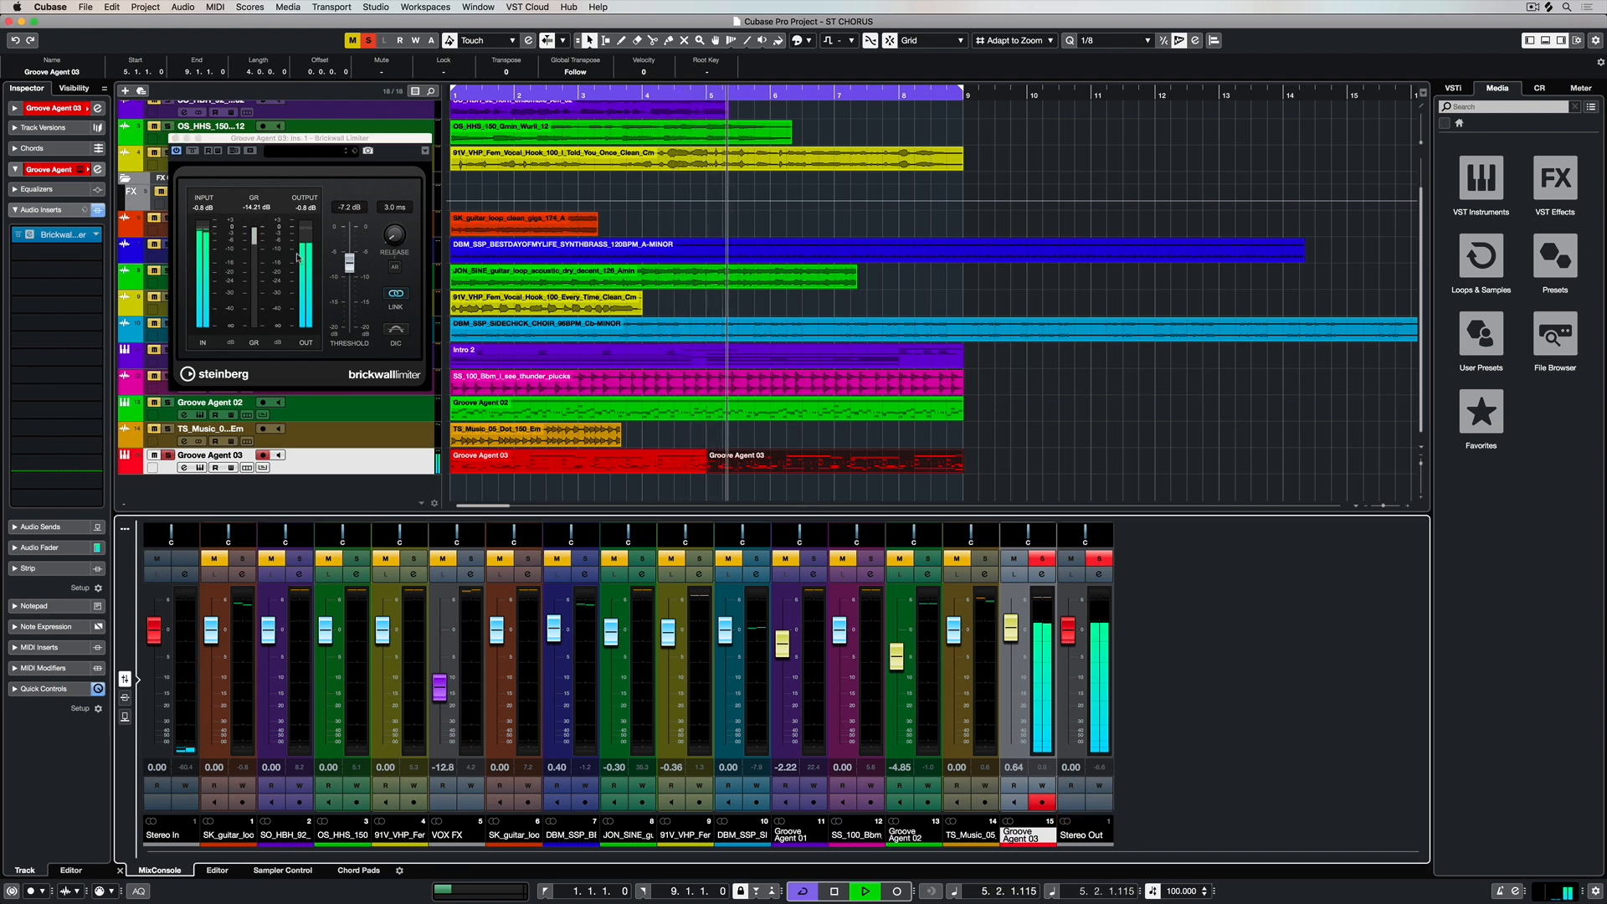
pyautogui.moveTo(348, 252); pyautogui.dragTo(349, 245)
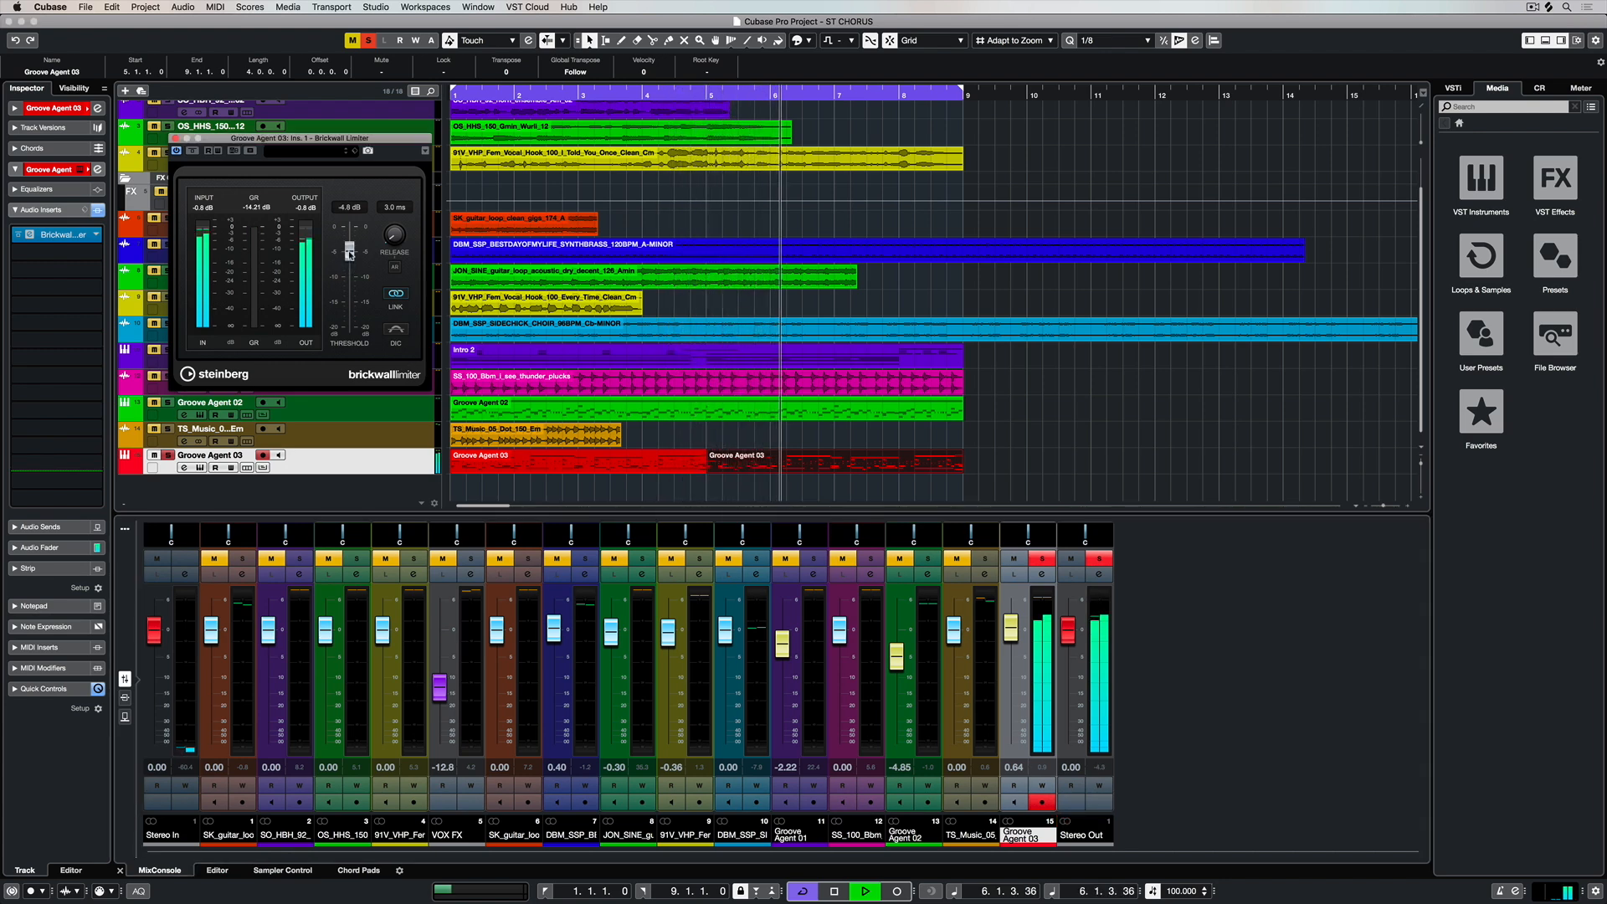